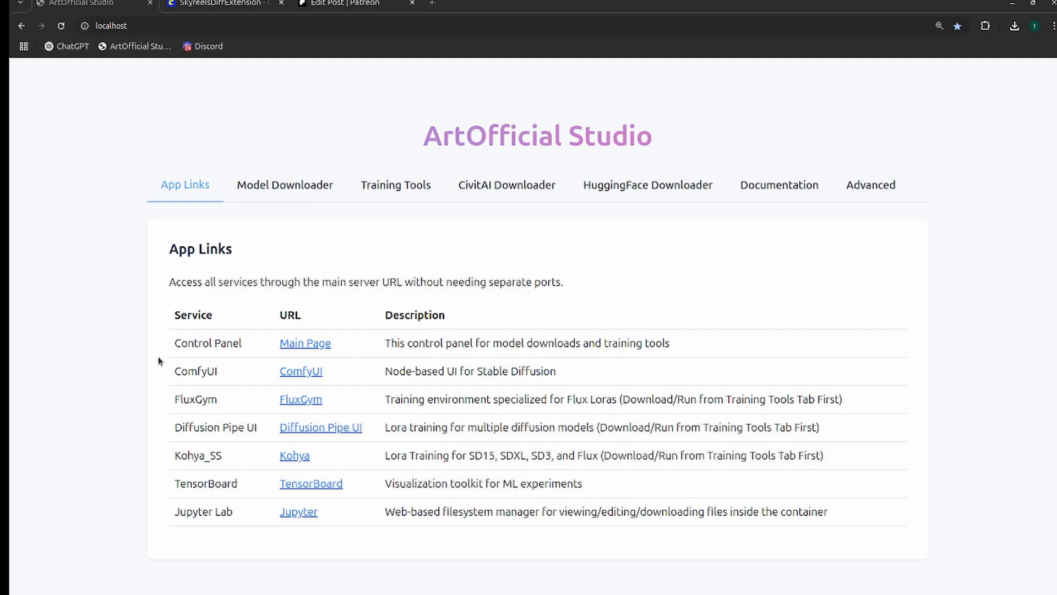
mouse_move(231, 120)
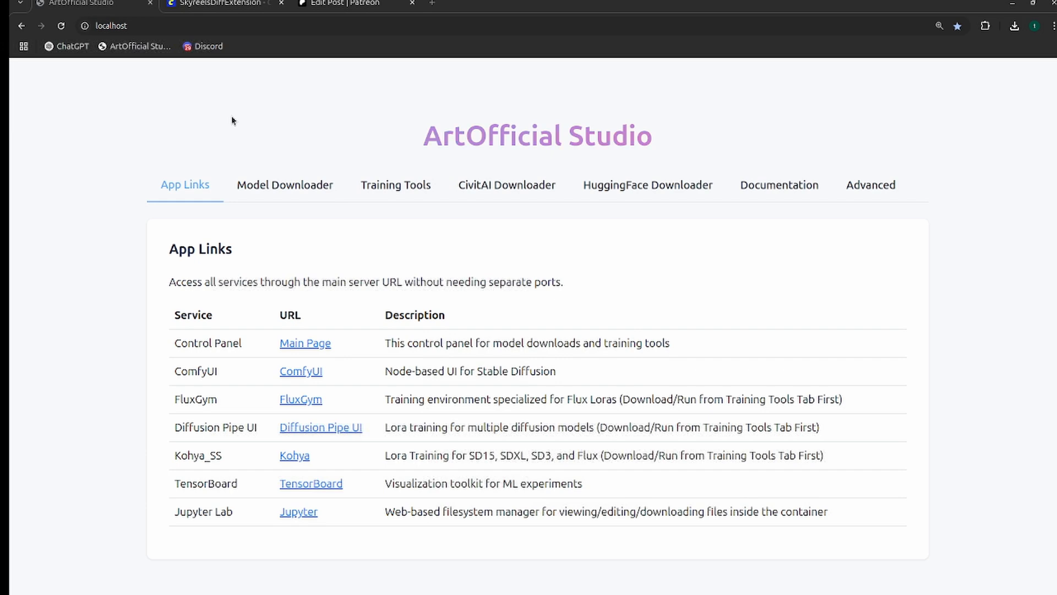
mouse_move(253, 149)
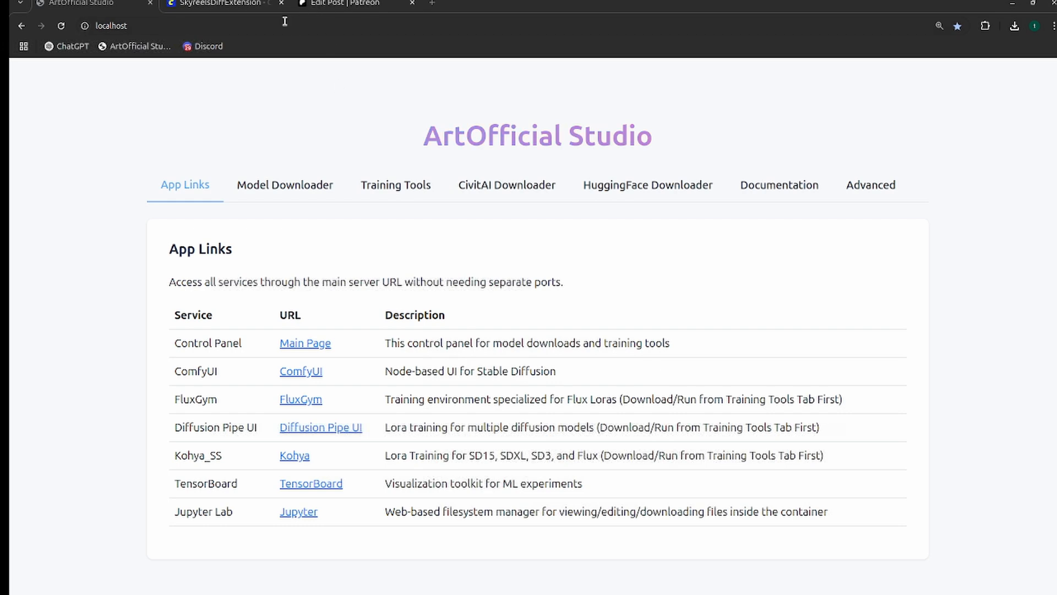
mouse_move(348, 5)
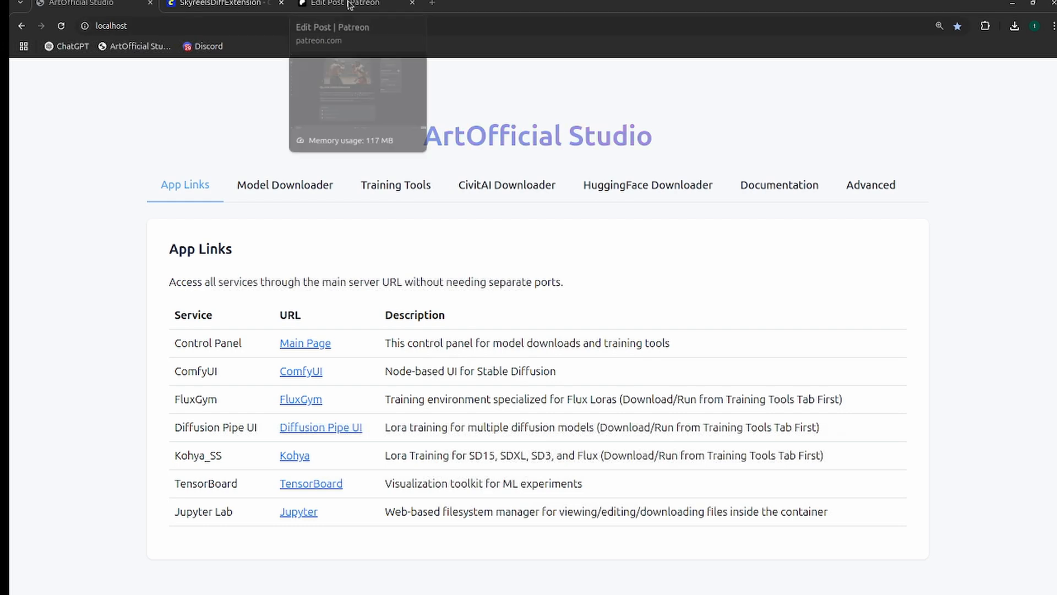
Bring up the Patreon draft of the Skyreels Infinite Extension post with its attachments
left_click(344, 3)
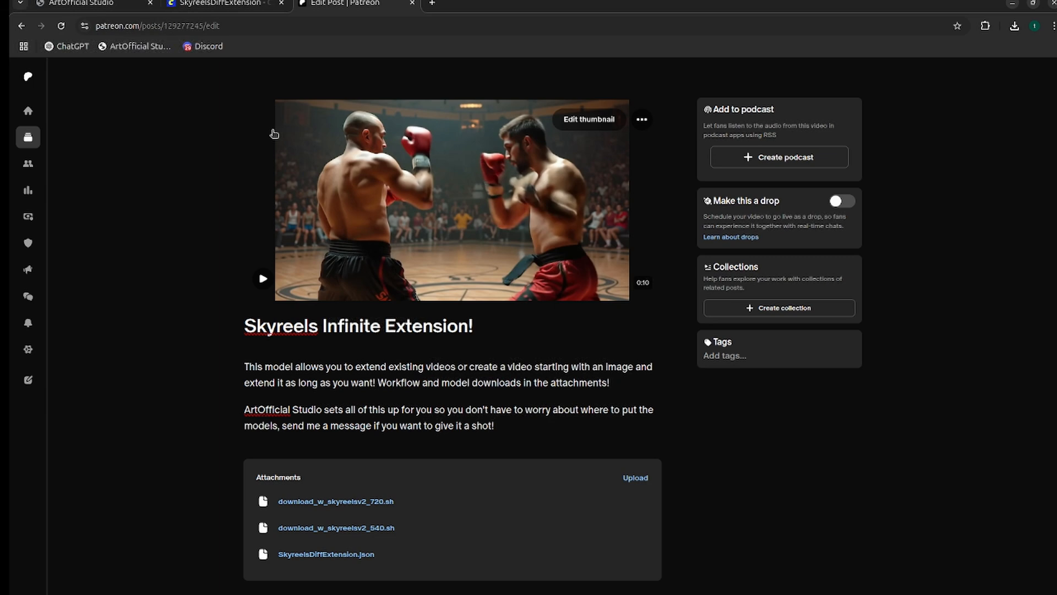
mouse_move(370, 400)
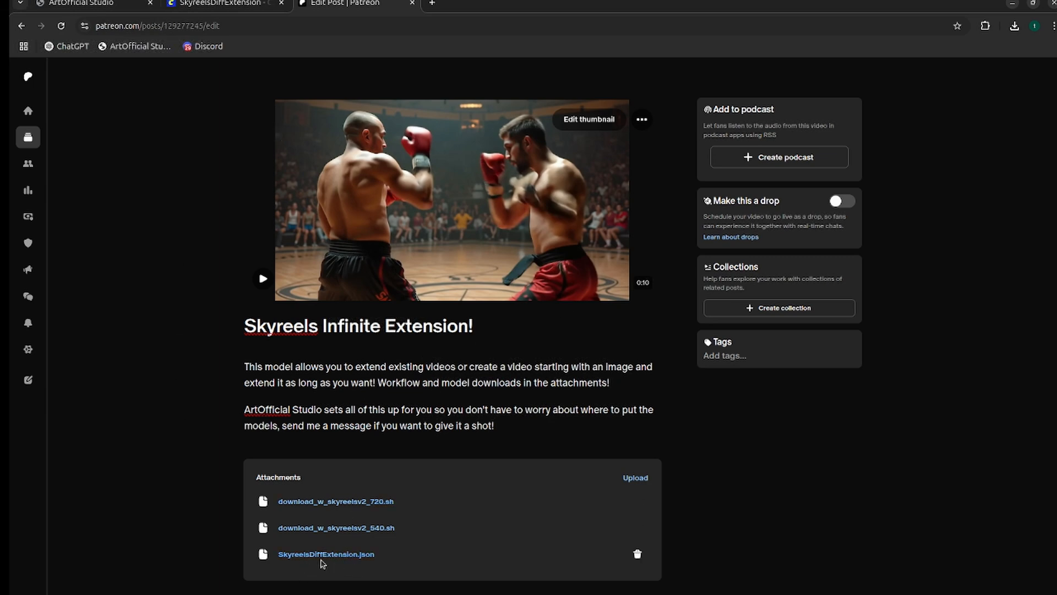
mouse_move(372, 504)
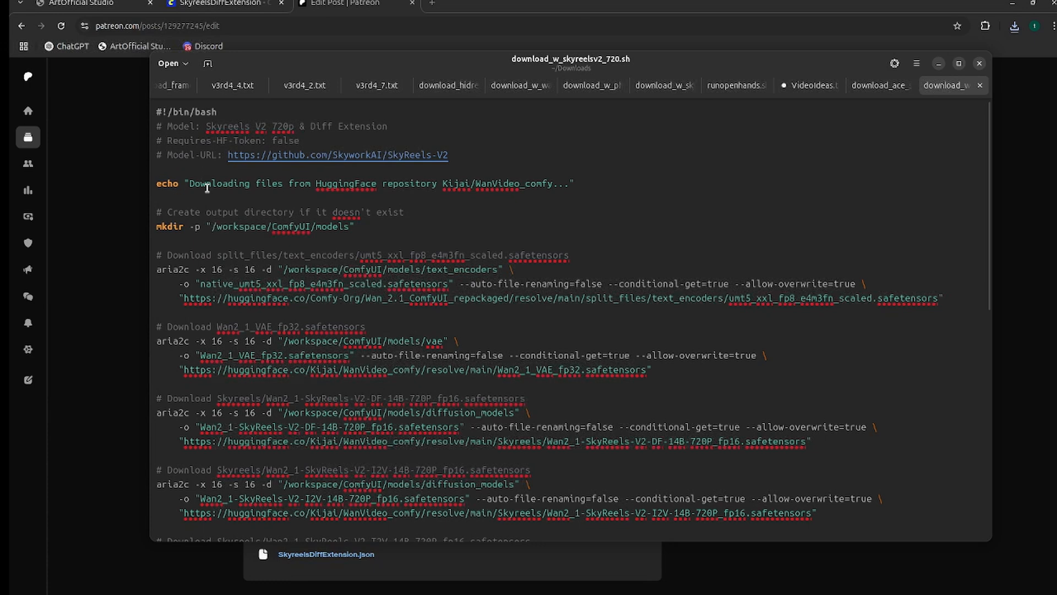
mouse_move(184, 249)
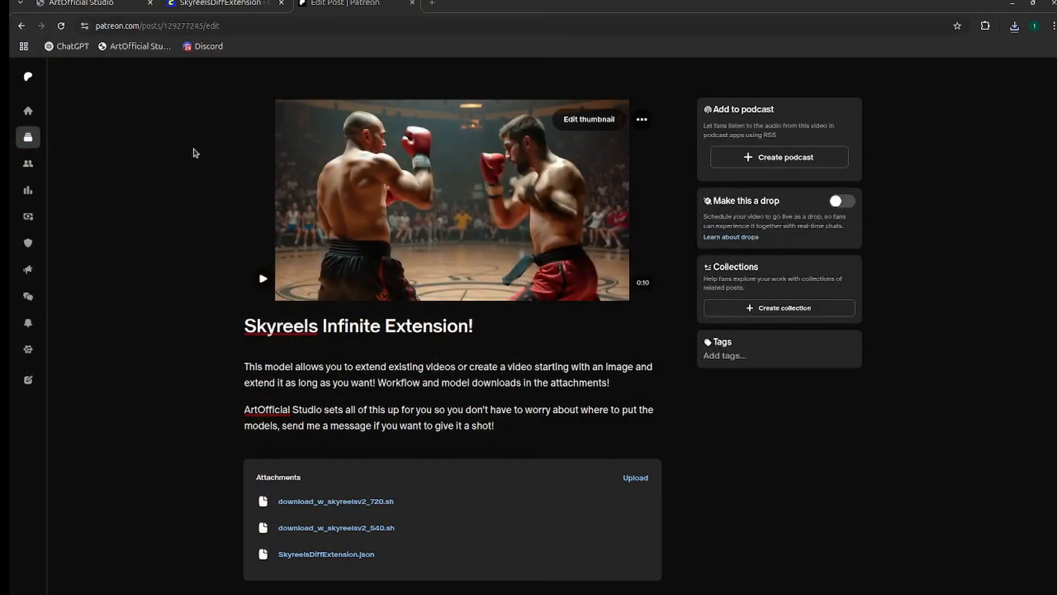
Return to ArtOfficial Studio's App Links page listing ComfyUI and the other services
left_click(77, 4)
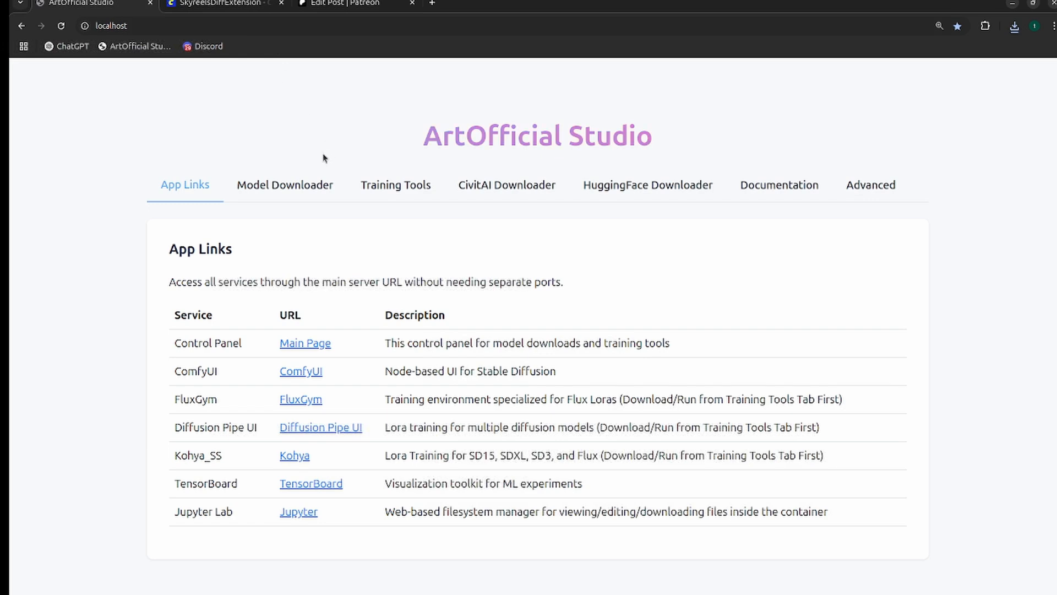
mouse_move(270, 113)
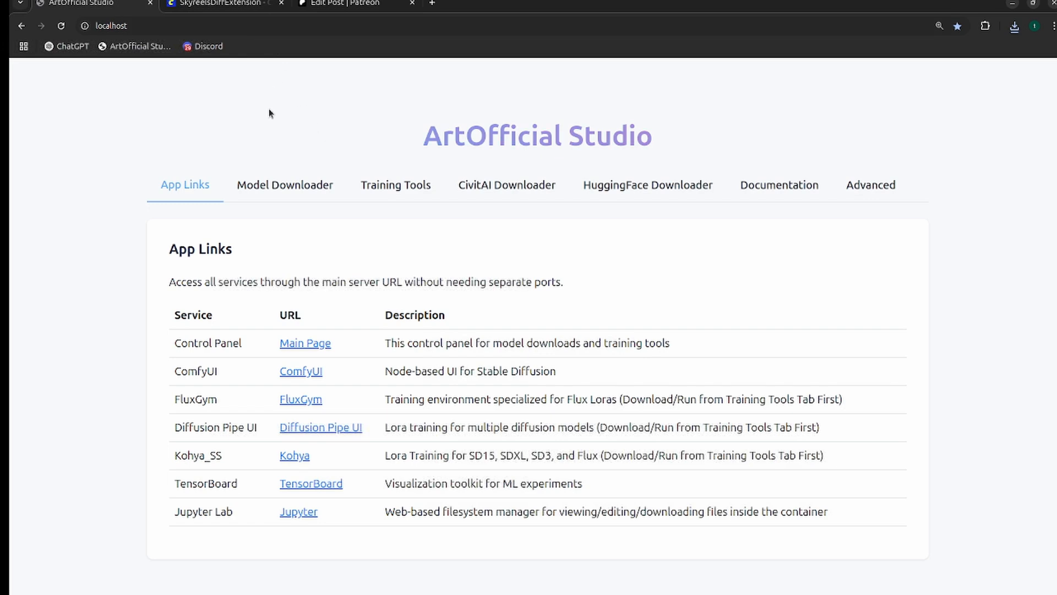
mouse_move(268, 109)
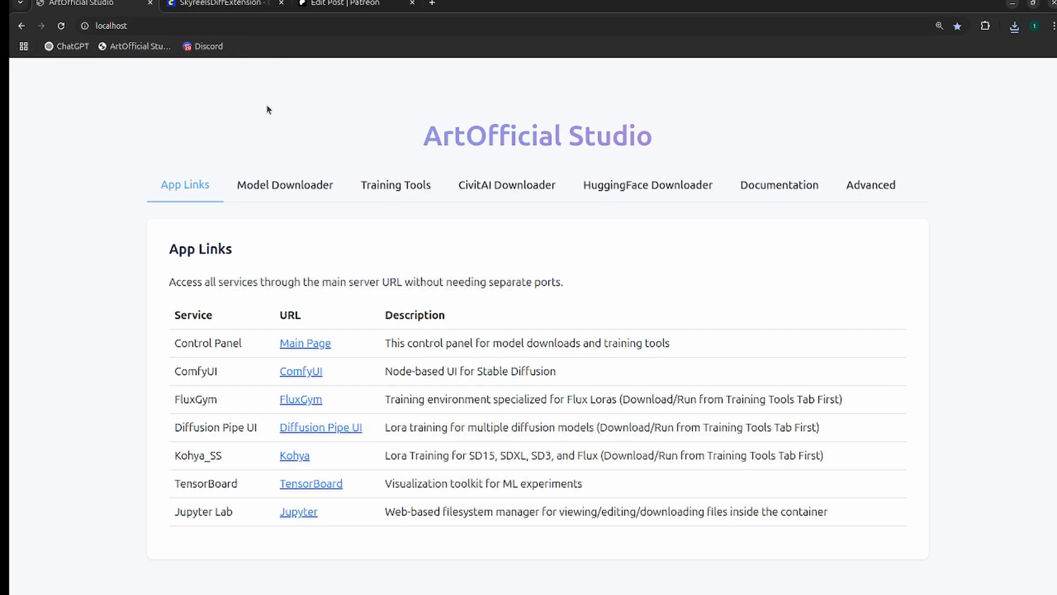
mouse_move(456, 128)
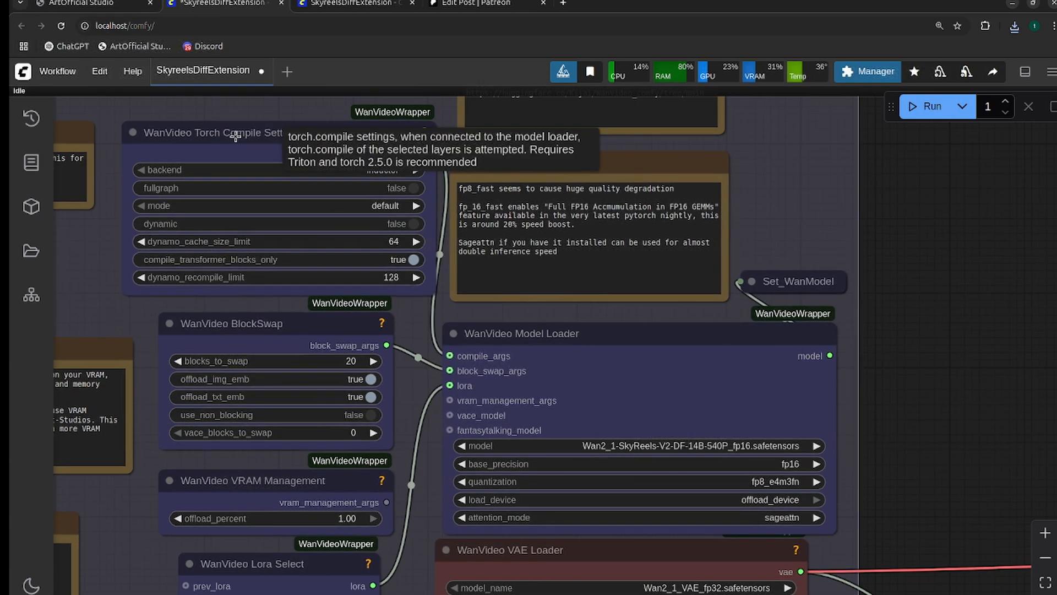
mouse_move(246, 145)
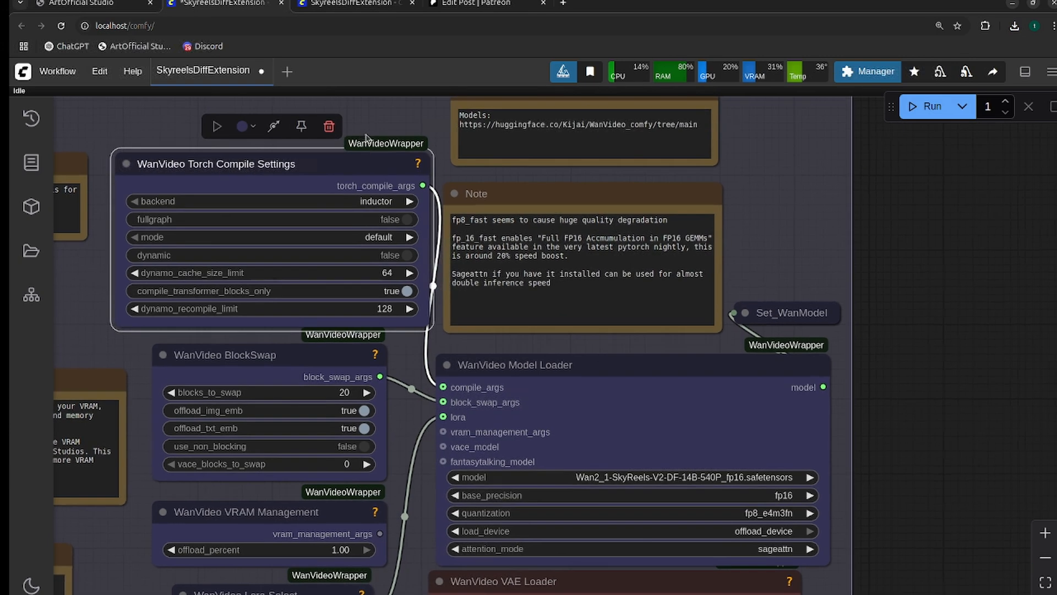
mouse_move(273, 127)
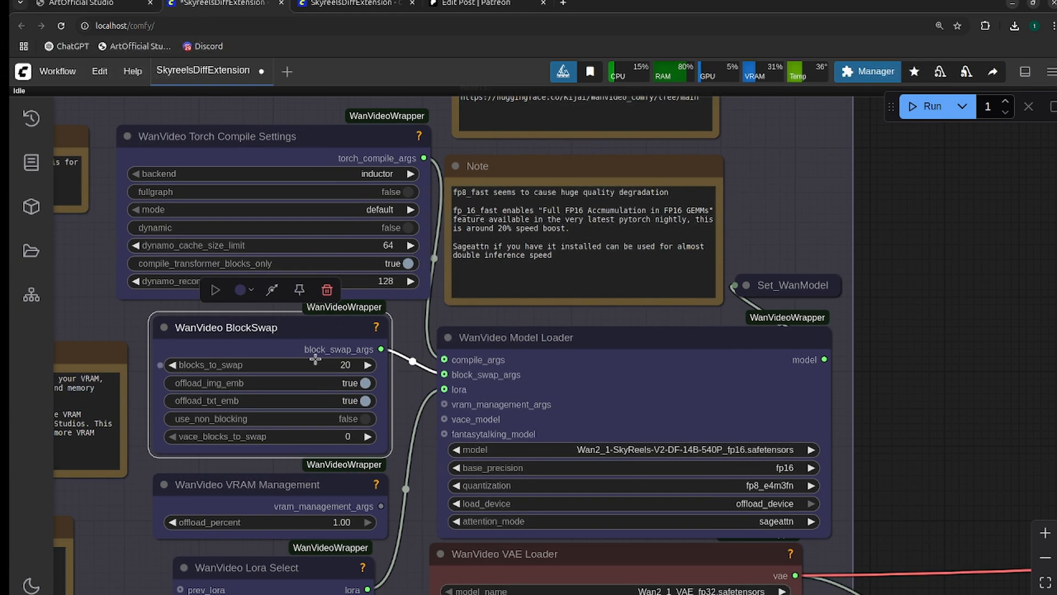
Re-enable BlockSwap at 0 blocks and keep the SkyReels-V2-DF-14B-540P fp16 model via the 'df' filter
scroll("down", 3)
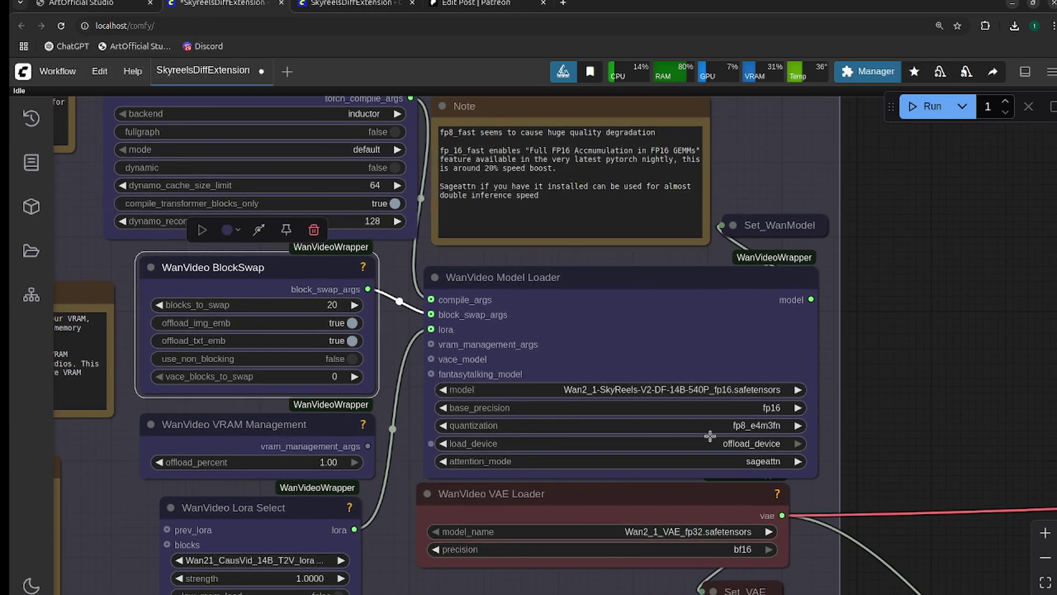
mouse_move(718, 425)
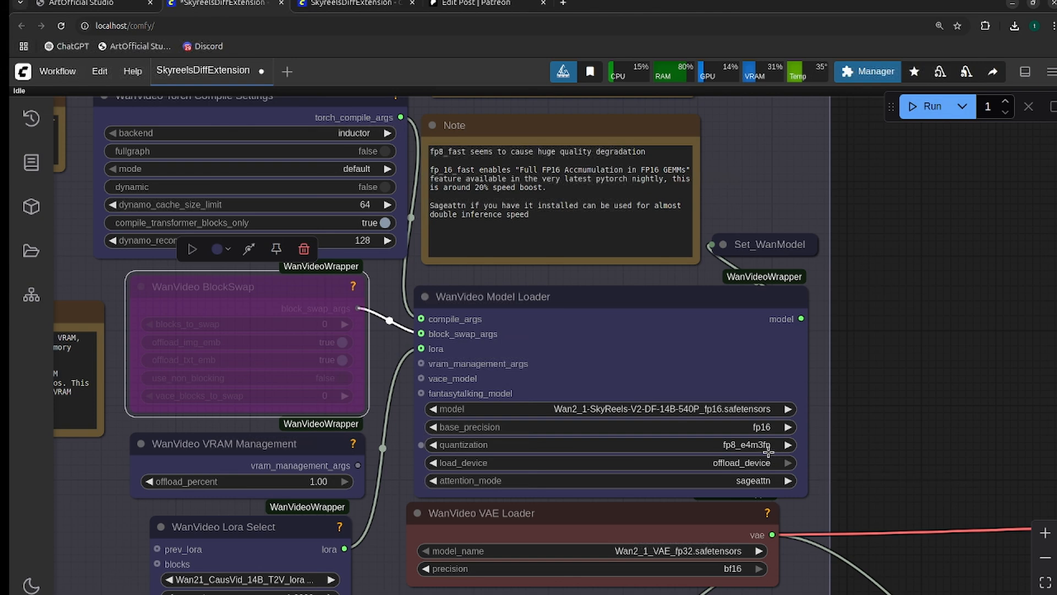
mouse_move(746, 444)
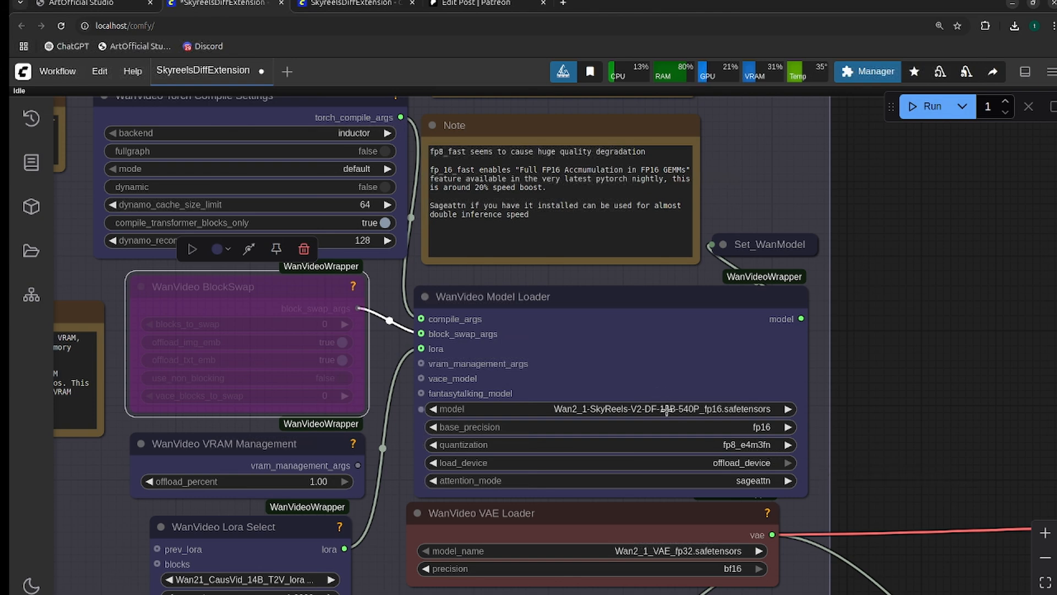
mouse_move(315, 311)
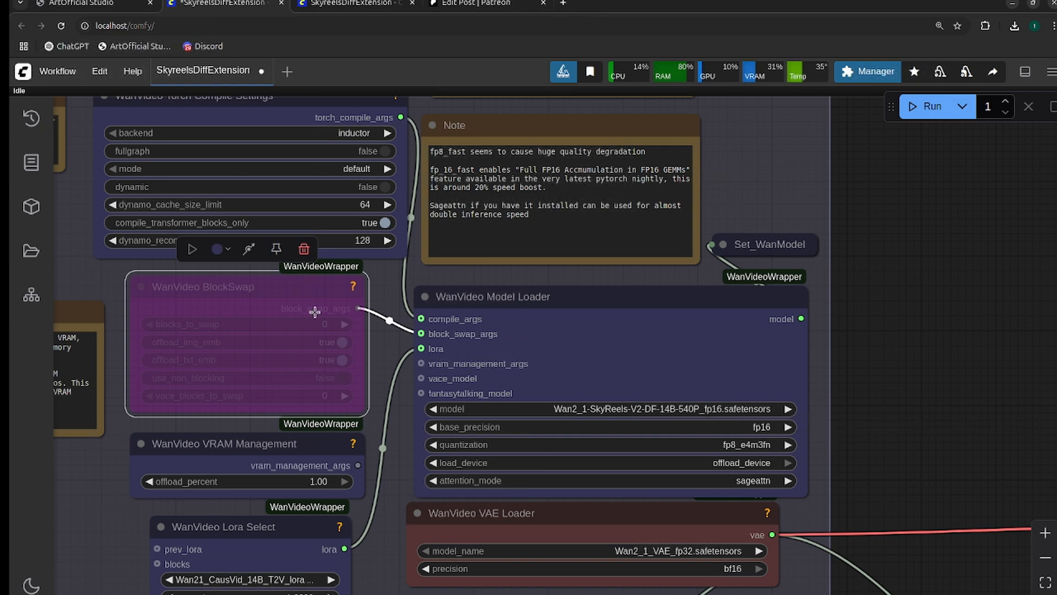
mouse_move(242, 250)
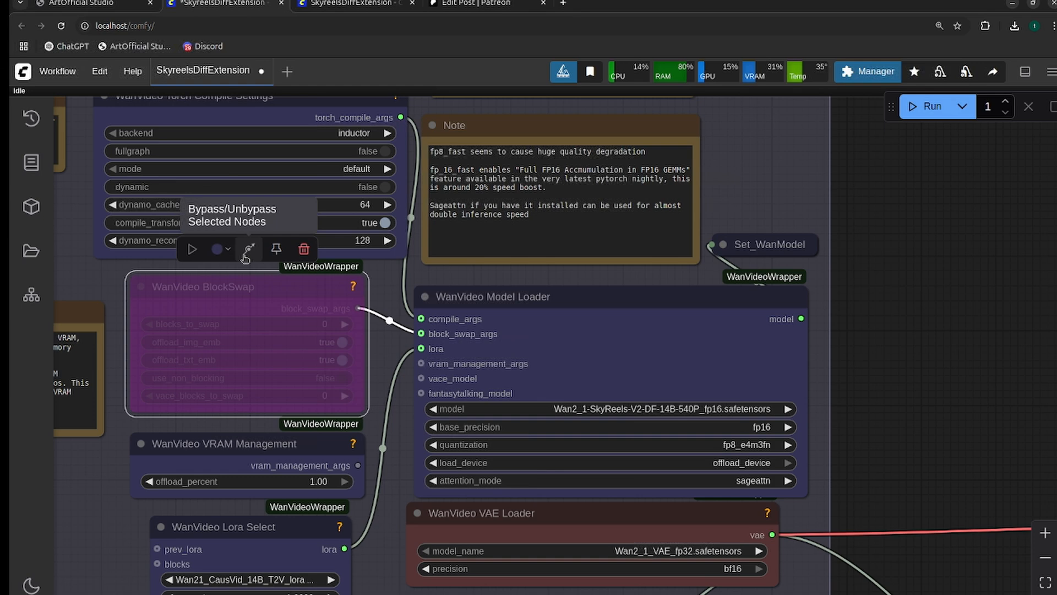
left_click(607, 408)
type("13")
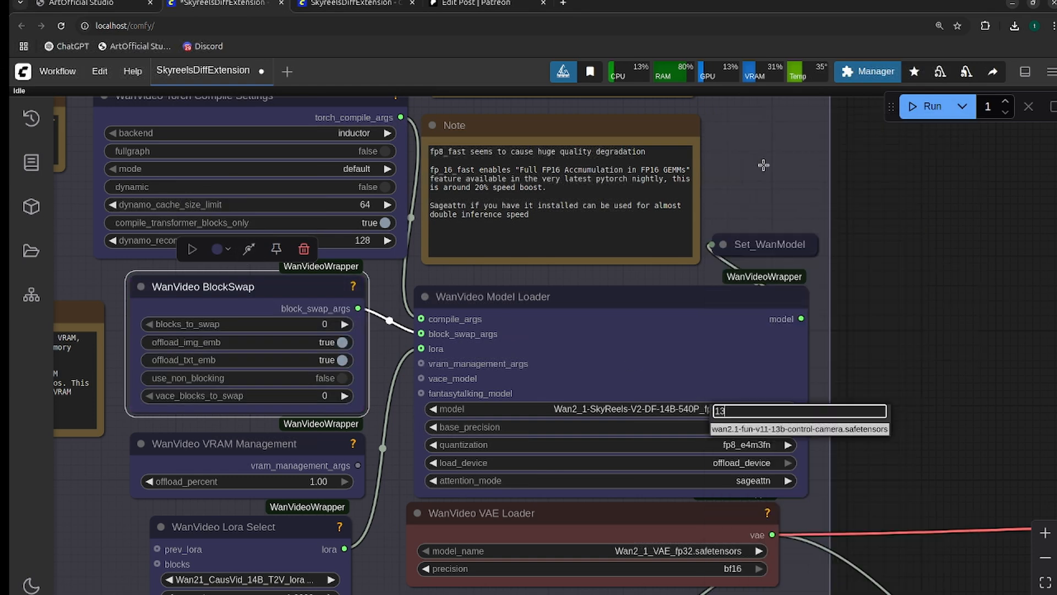
type("df")
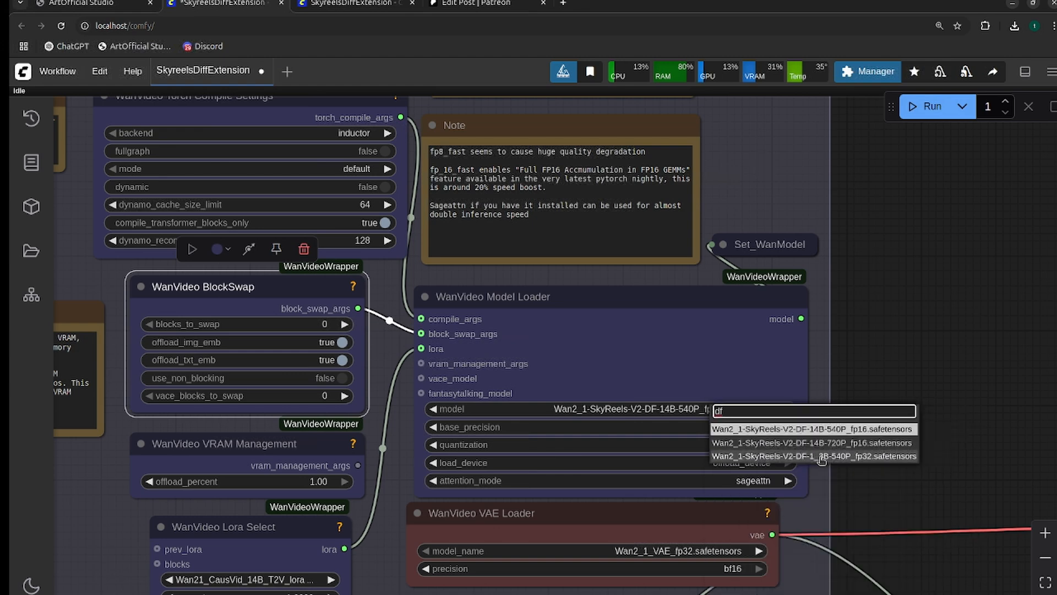
left_click(815, 429)
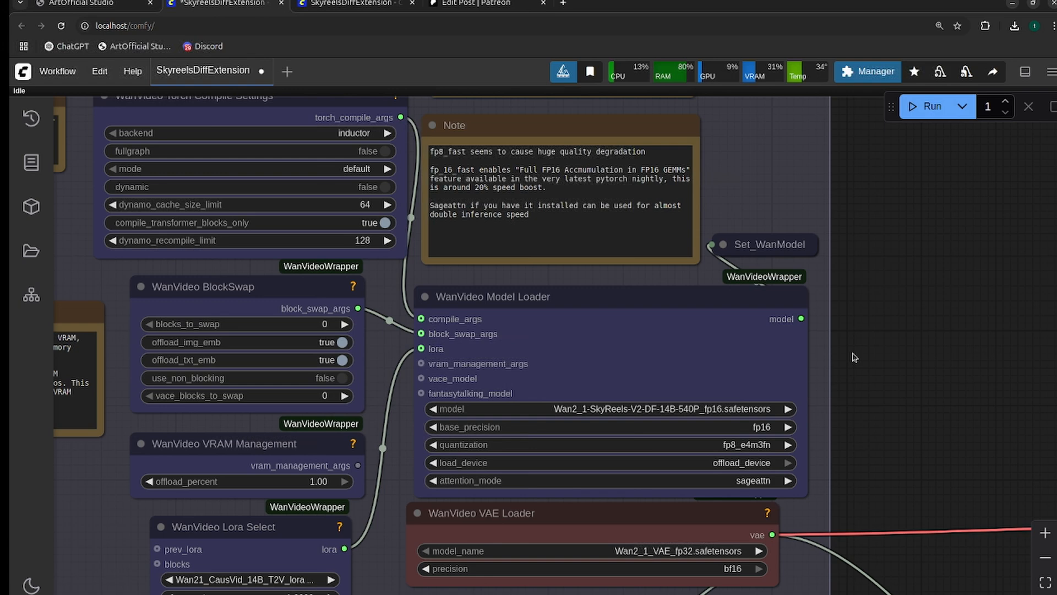
mouse_move(247, 324)
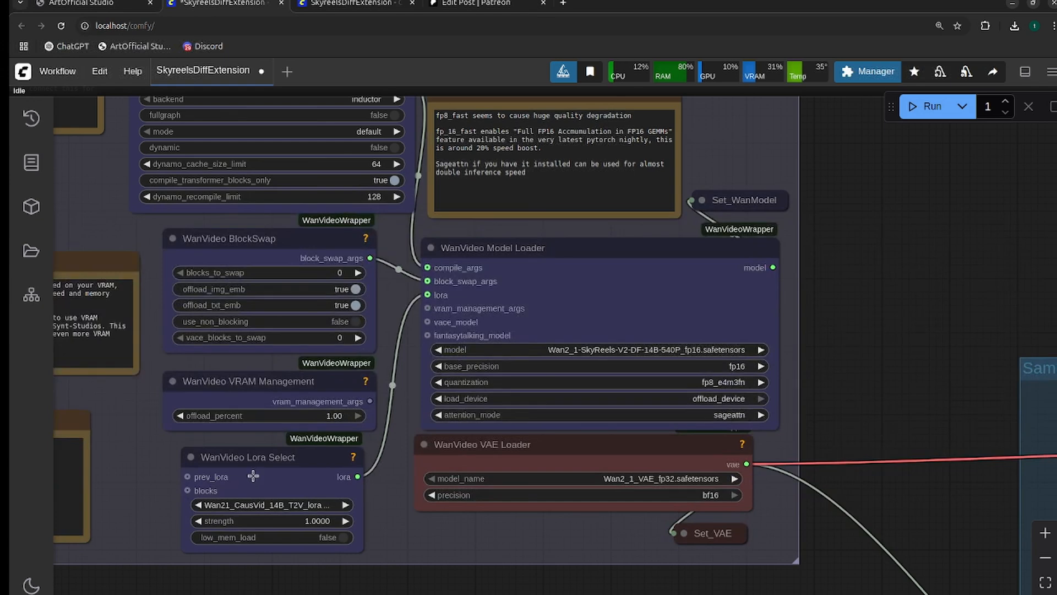
mouse_move(262, 471)
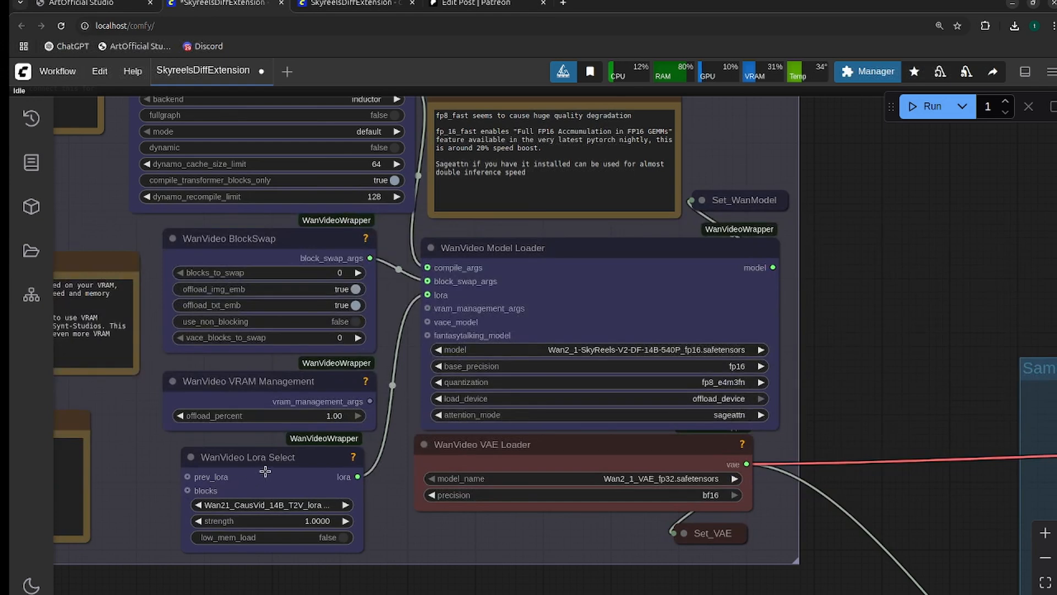
left_click_drag(265, 471, 269, 459)
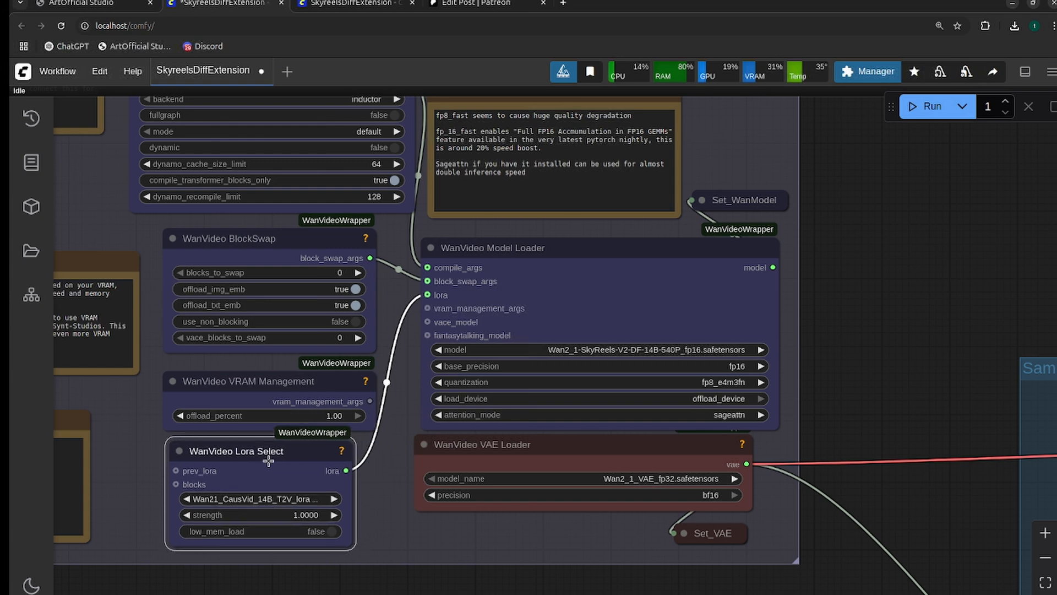
left_click(261, 451)
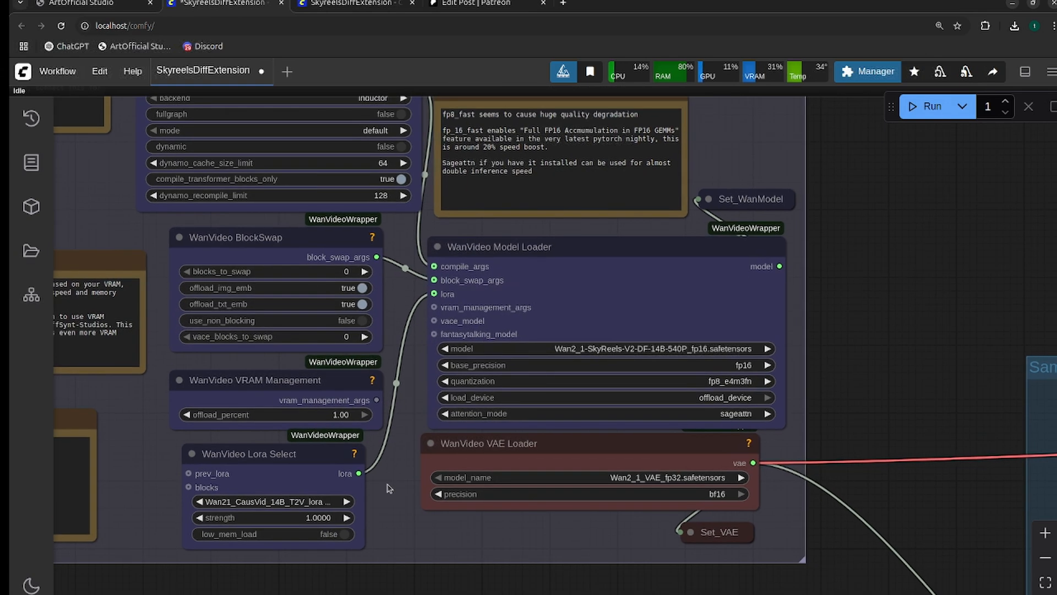
mouse_move(590, 348)
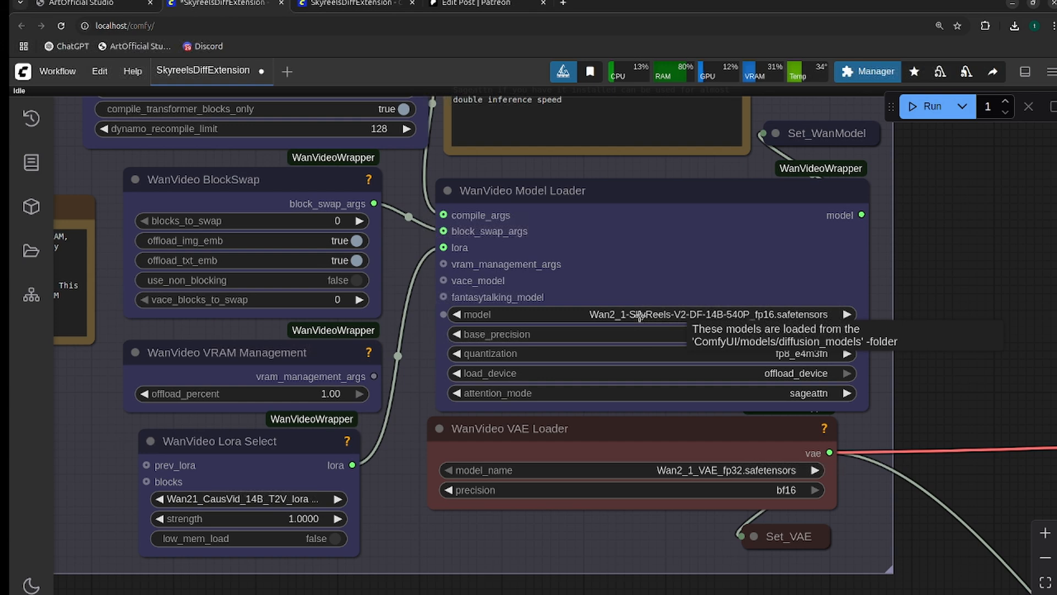
left_click(249, 500)
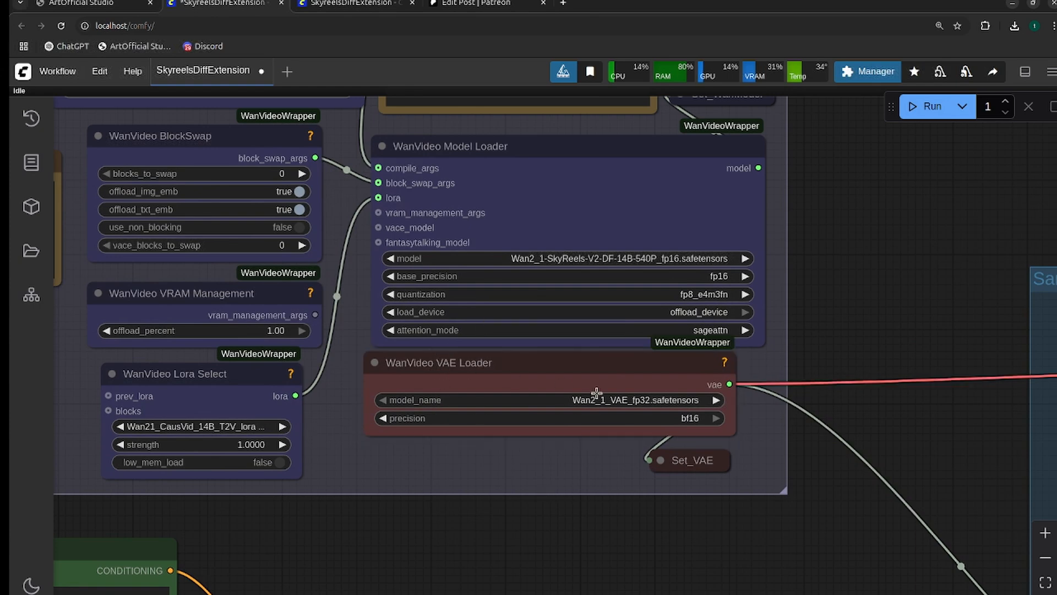
left_click(632, 400)
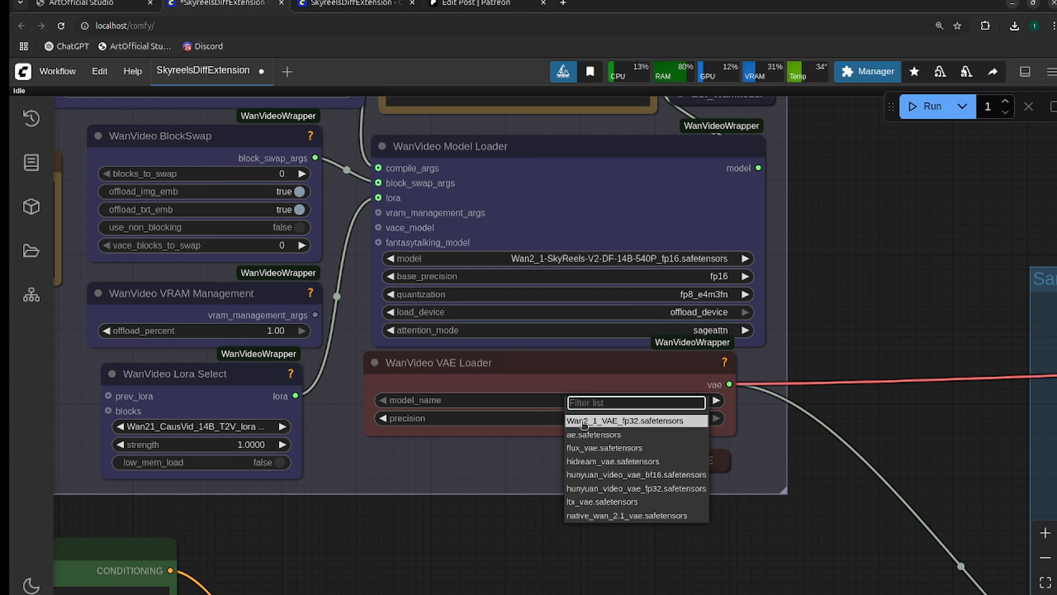
mouse_move(488, 456)
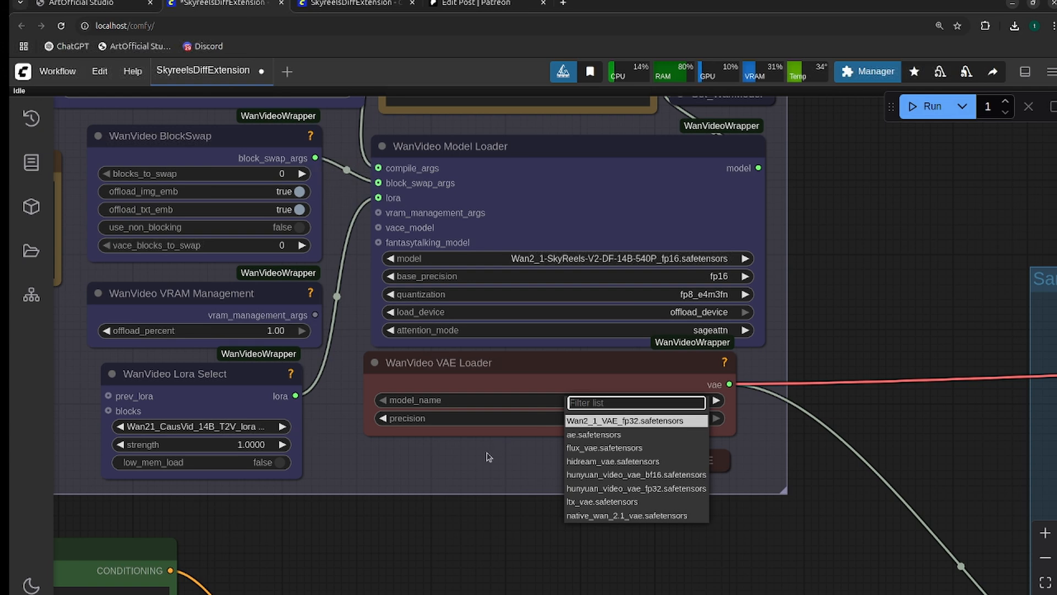
mouse_move(477, 456)
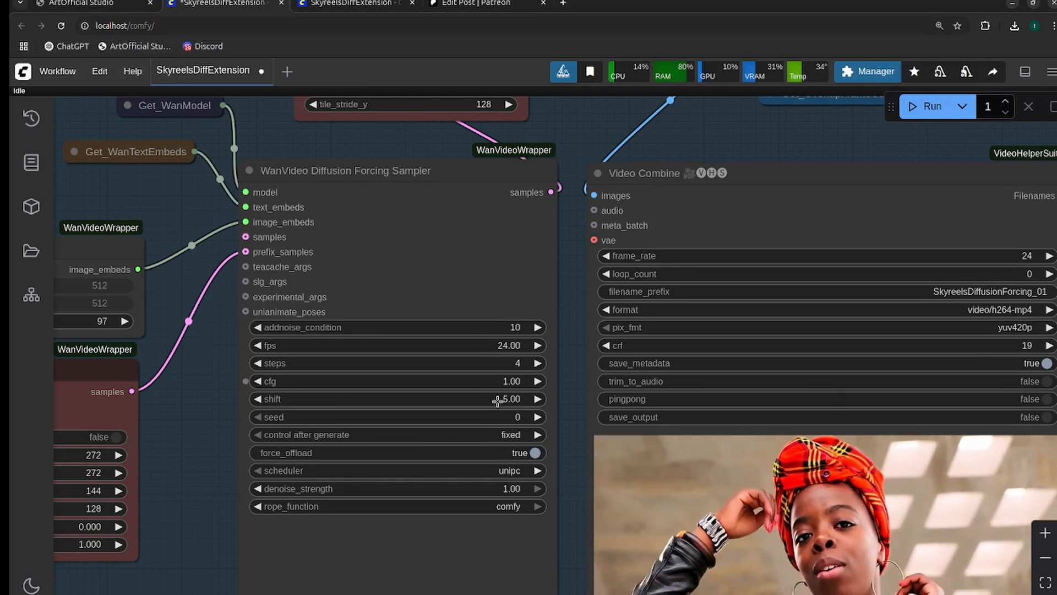
Inspect the Diffusion Forcing Sampler's shift value of 5.00 alongside 4 steps and cfg 1.00
left_click(492, 471)
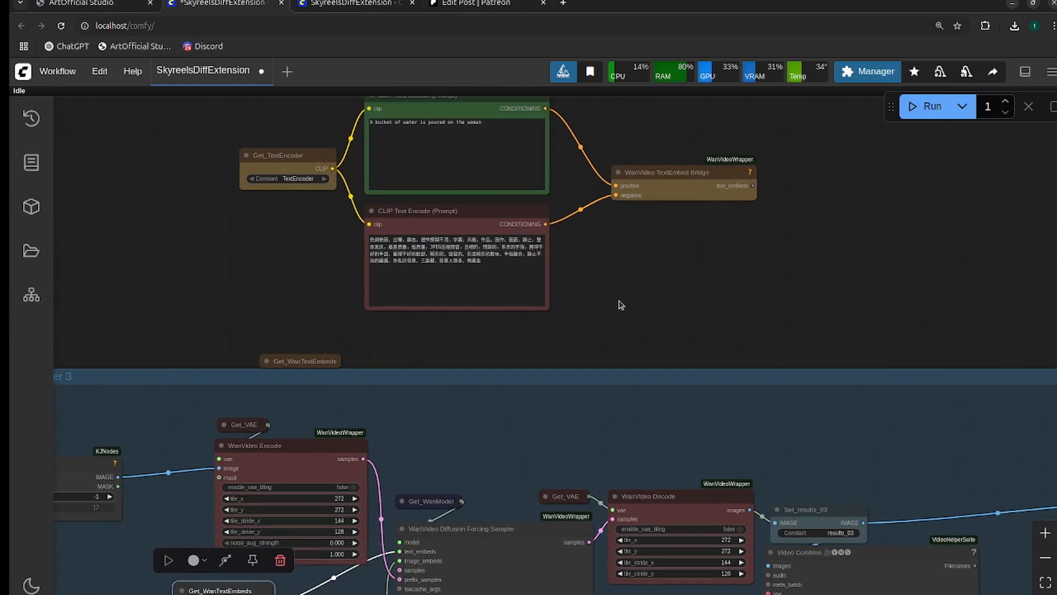
left_click_drag(620, 305, 596, 357)
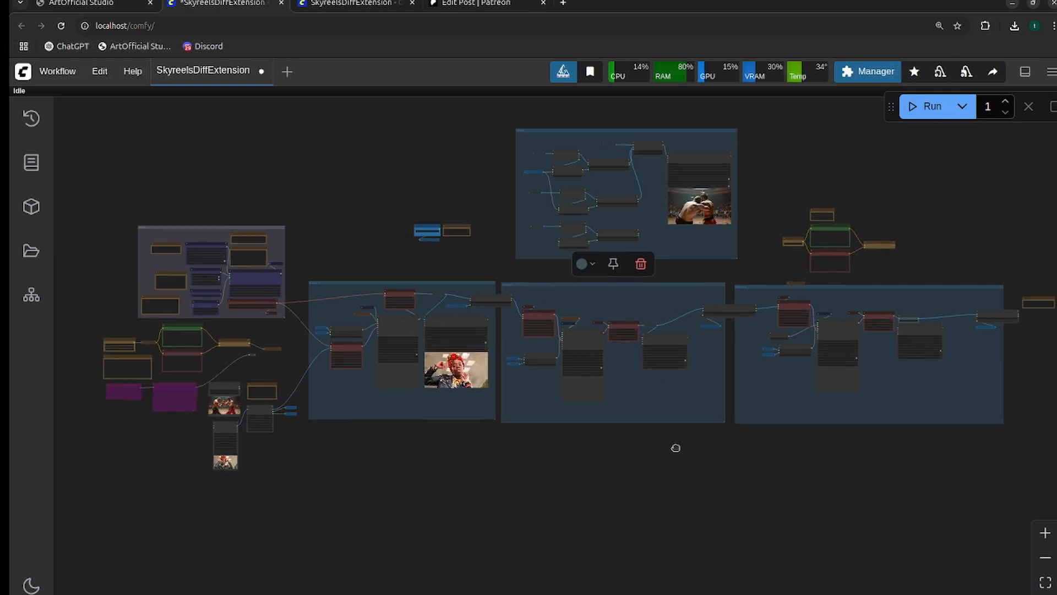
left_click_drag(675, 448, 442, 191)
type("4")
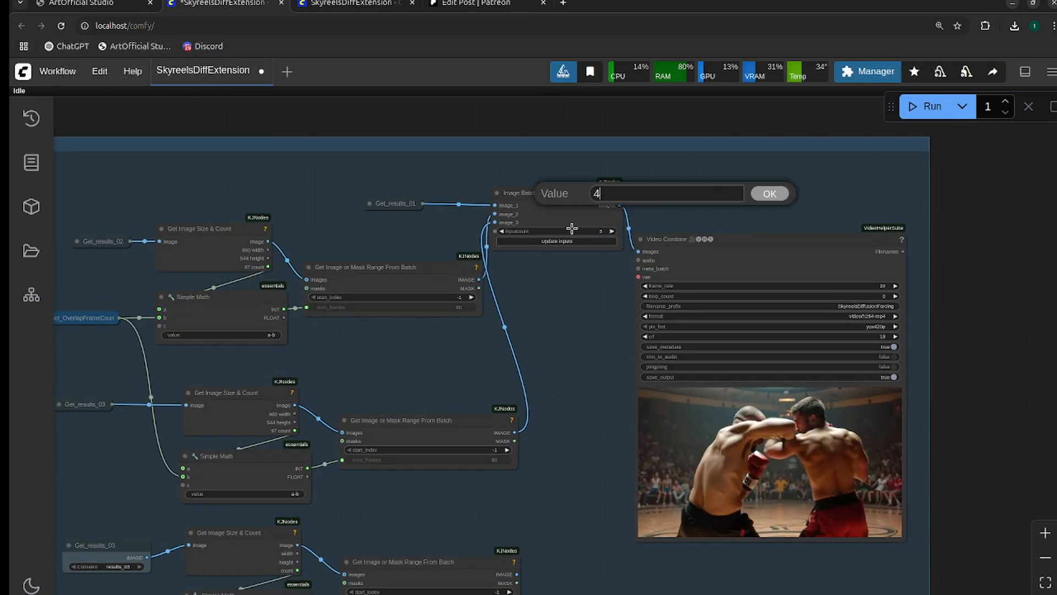
Confirm the Image Batch node's input count of 4
left_click(770, 193)
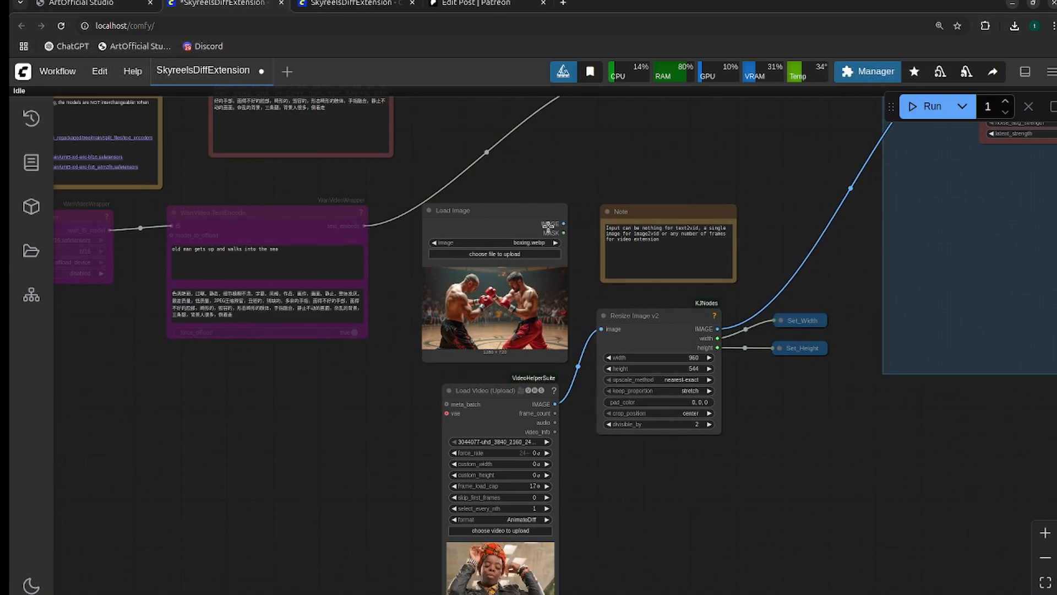
mouse_move(601, 330)
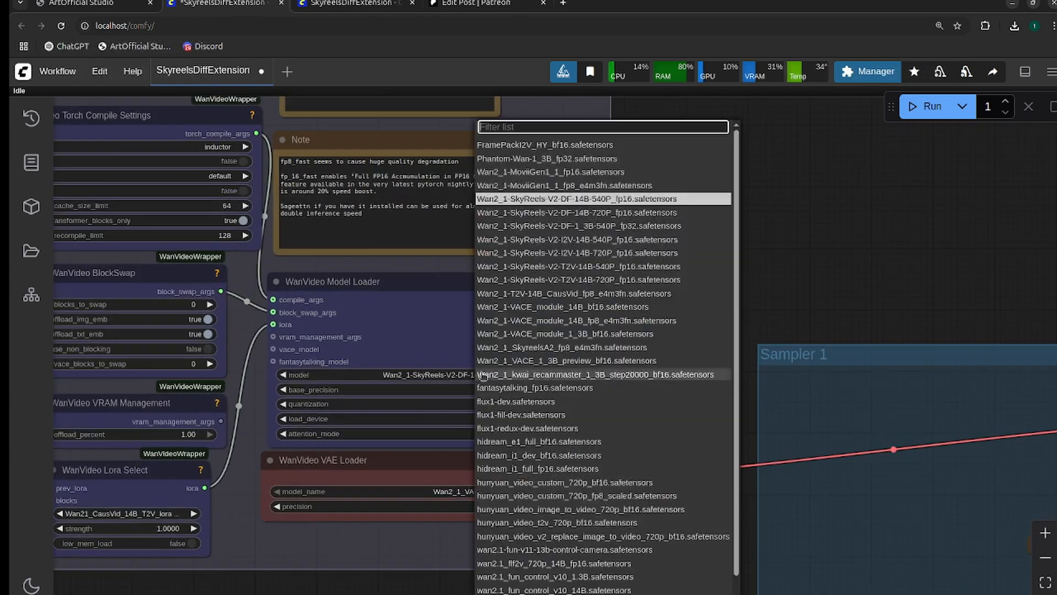
Switch the loader to Wan2_1-SkyReels-V2-DF-1_3B-540P_fp32 via the '1_3' filter and run the boxers workflow
type("1_3")
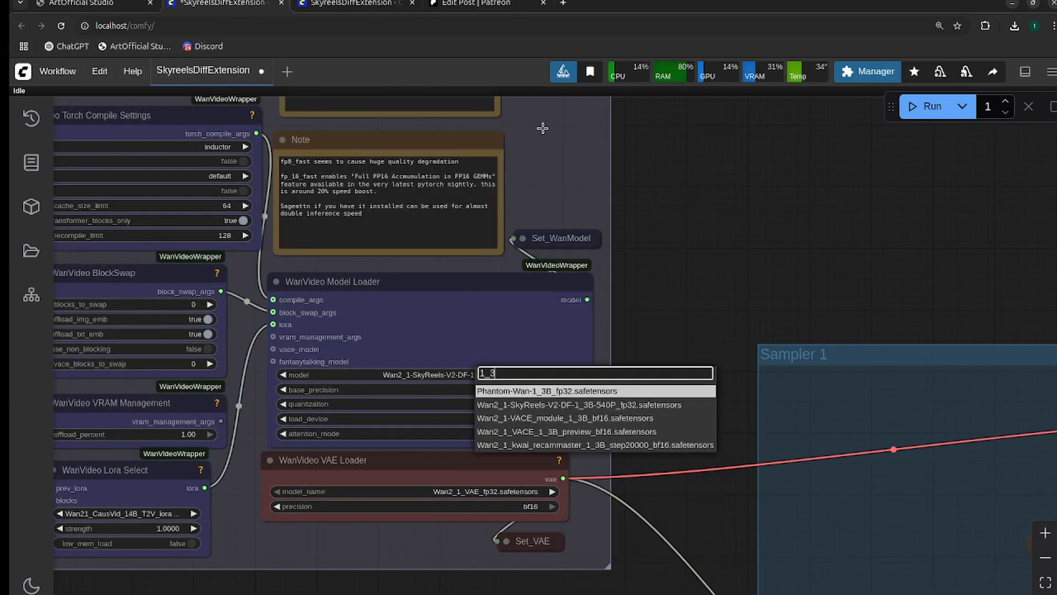
mouse_move(575, 427)
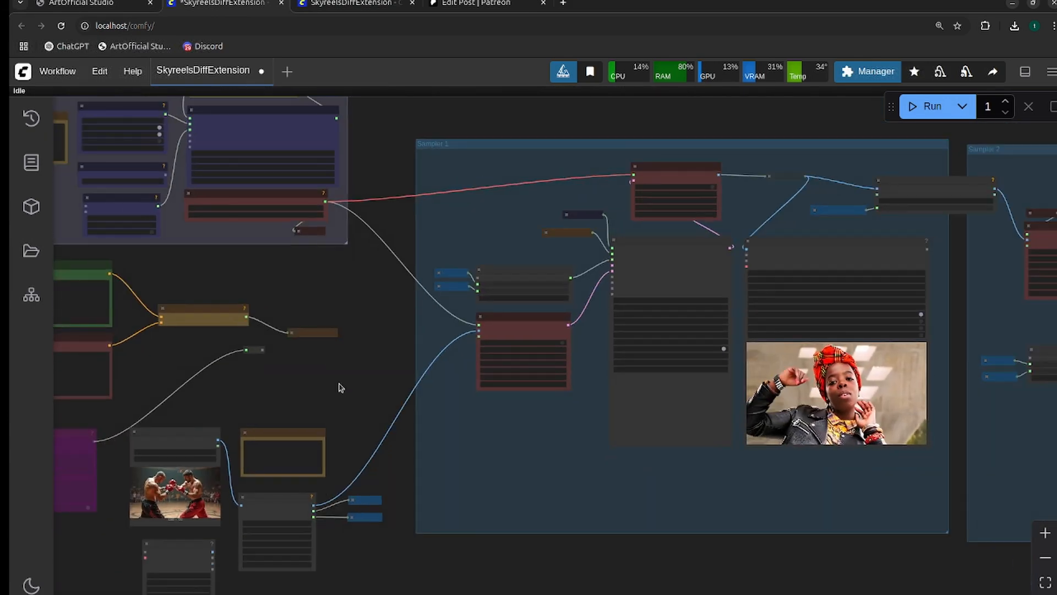
left_click_drag(337, 388, 438, 362)
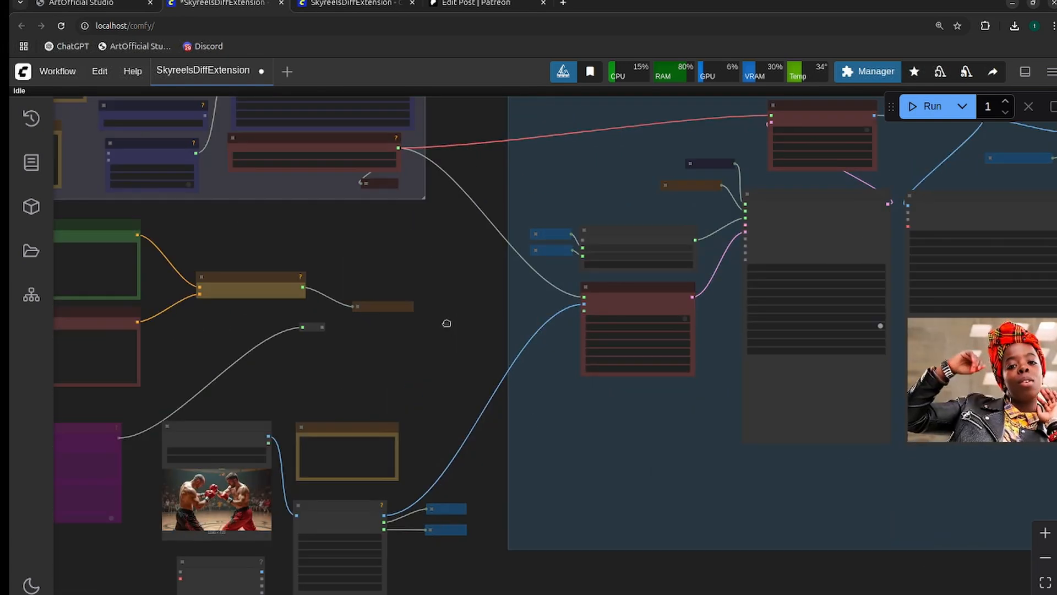
left_click(925, 107)
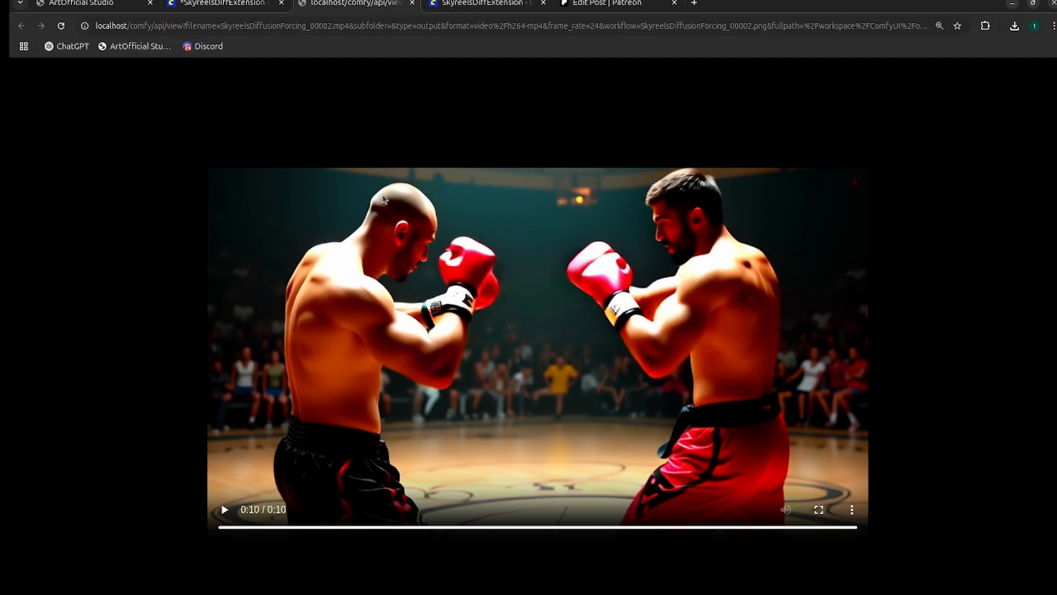
mouse_move(232, 9)
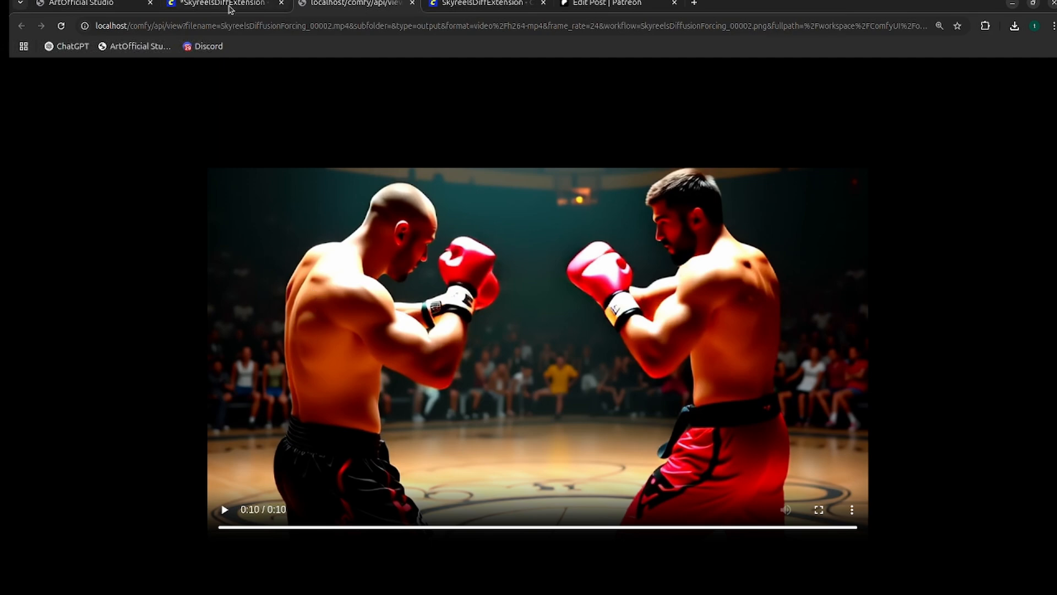
Return to the SkyreelsDiffExtension workflow after watching the 10-second boxers video
left_click(223, 2)
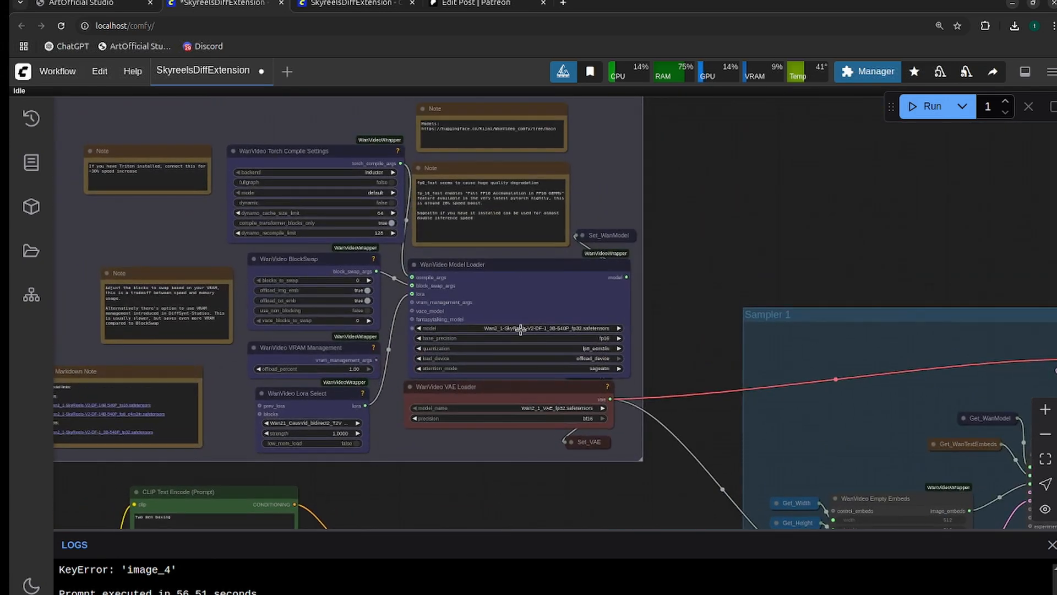
Use the DF-14B-540P fp16 model with the Wan21_CausVid_14B_T2V_lora_rank32 LoRA
left_click(518, 328)
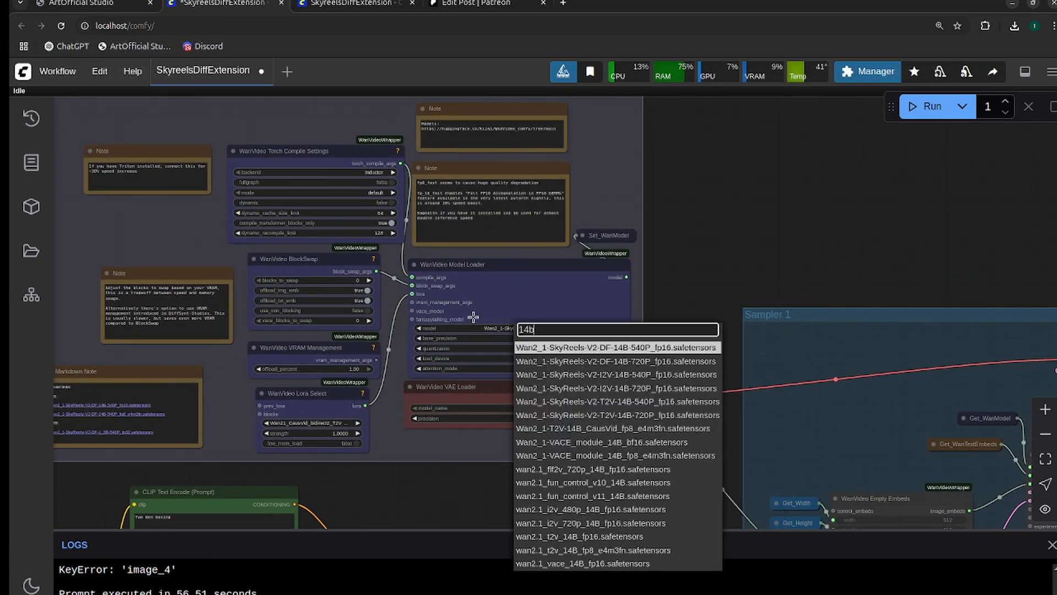
mouse_move(646, 428)
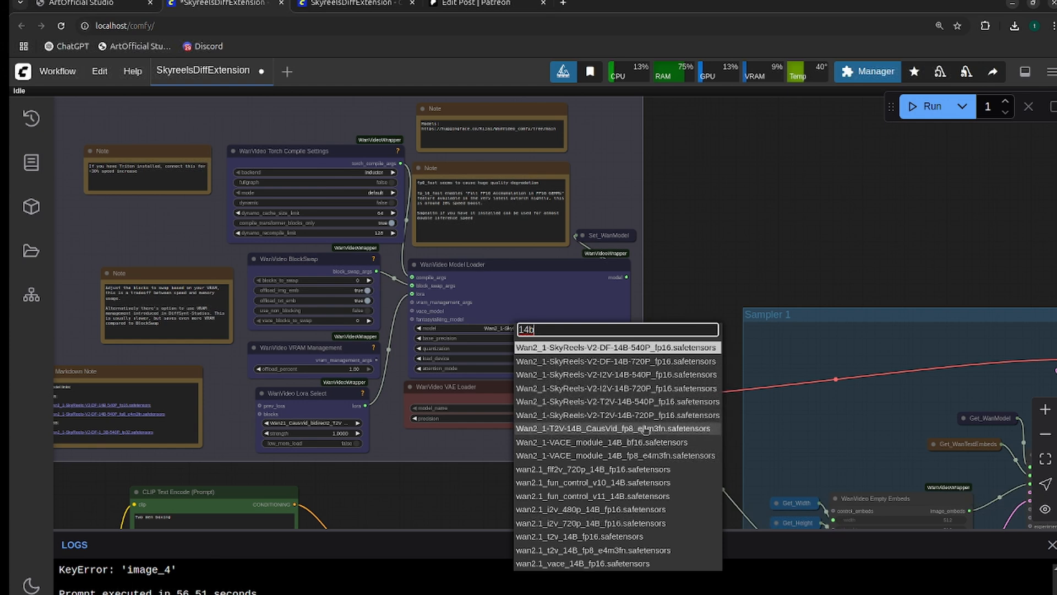
mouse_move(613, 347)
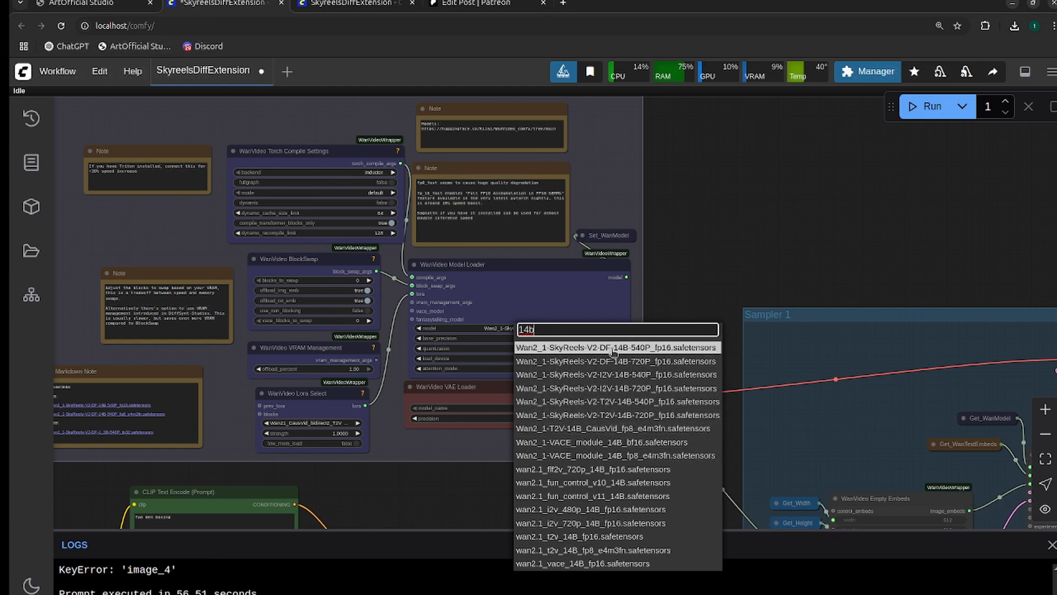
left_click(619, 346)
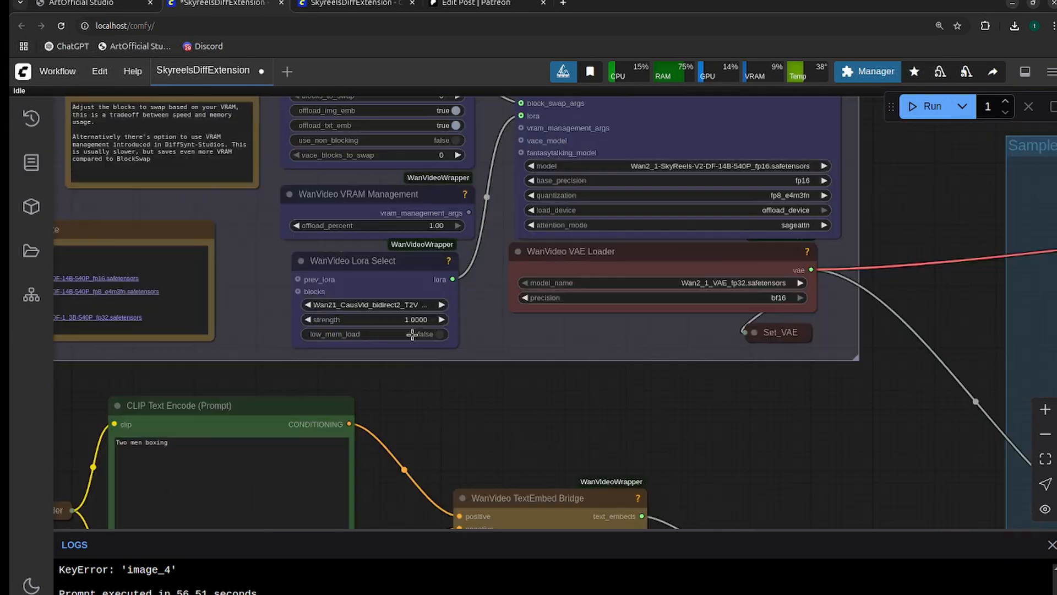
left_click(372, 304)
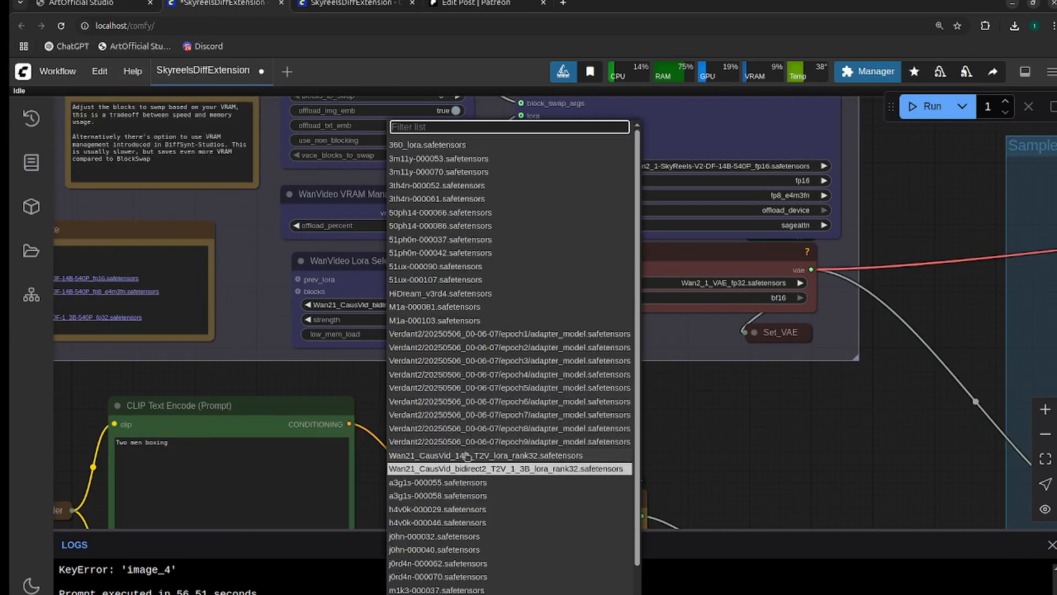
left_click(479, 468)
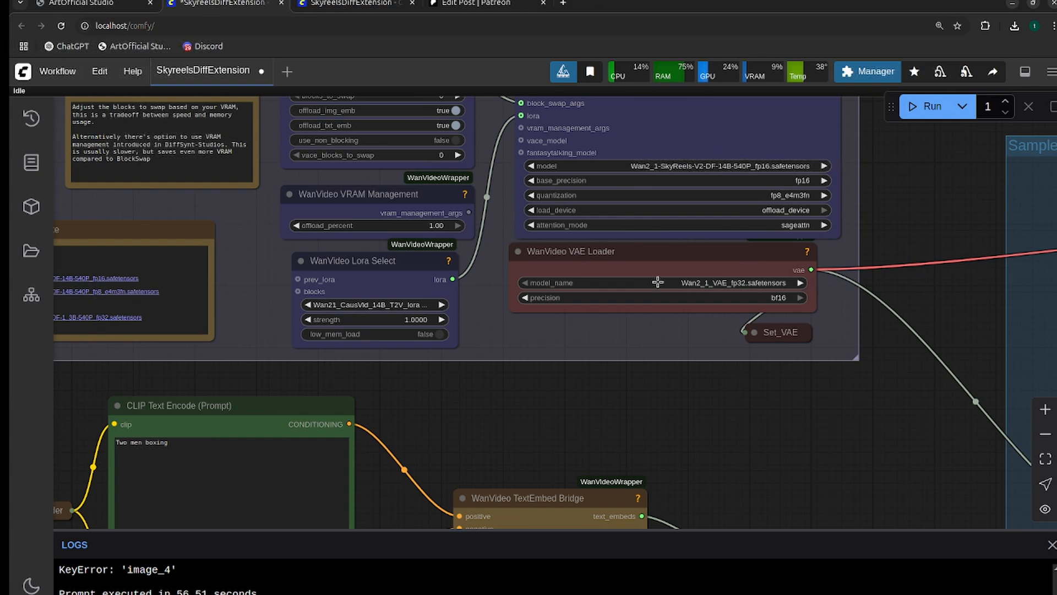
mouse_move(456, 324)
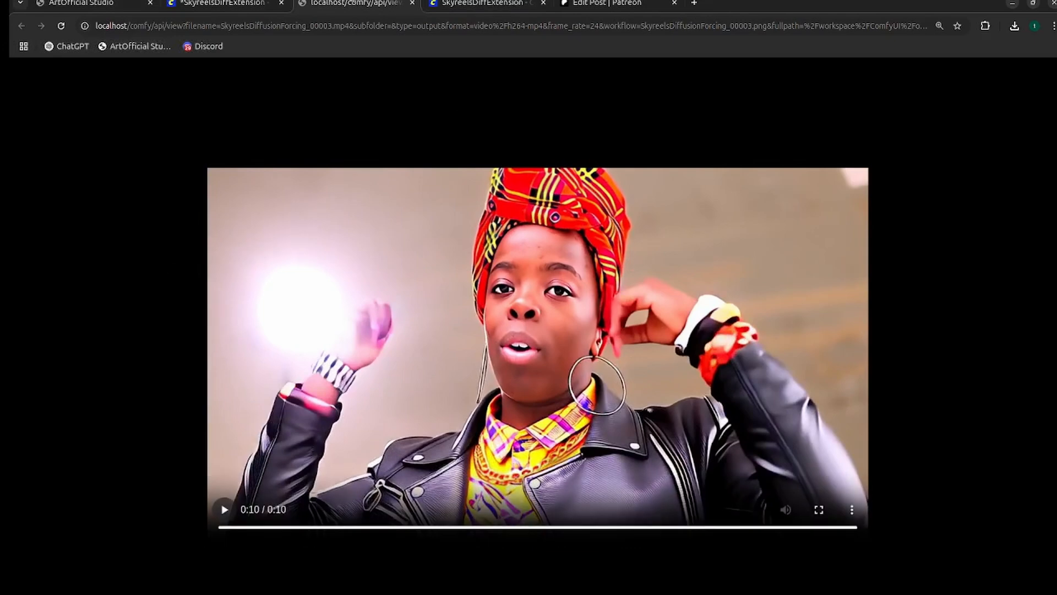
Return to the ArtOfficial Studio App Links page after the red-headscarf woman's video plays through
left_click(77, 5)
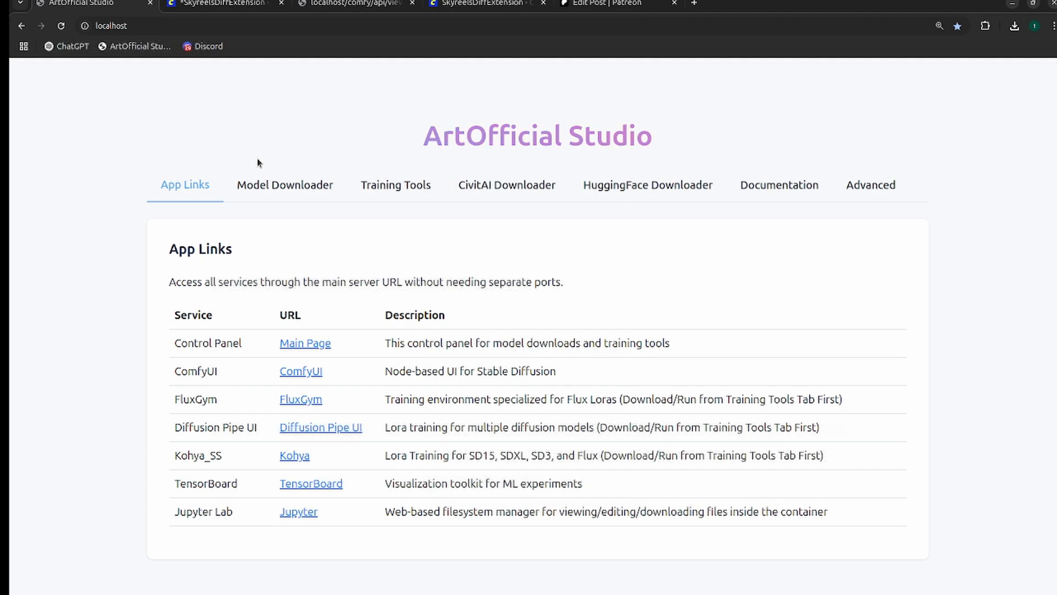
mouse_move(86, 137)
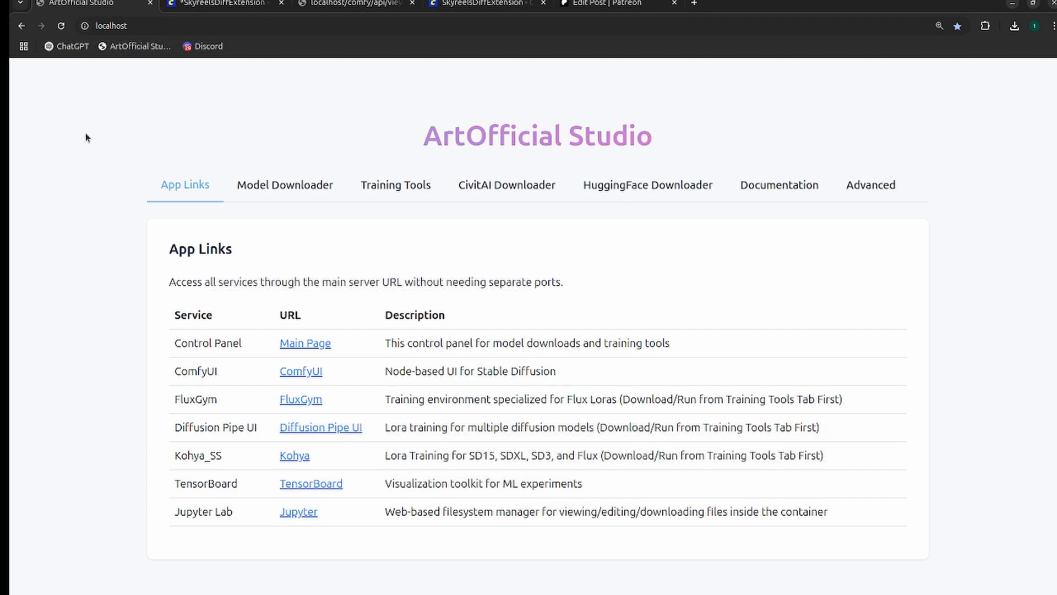